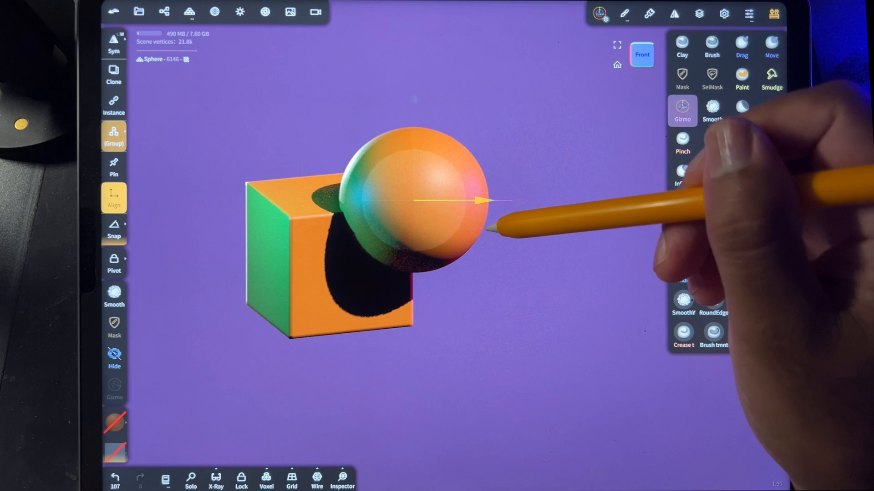
Show the scene list with both Box and Sphere selected for a boolean
click(162, 11)
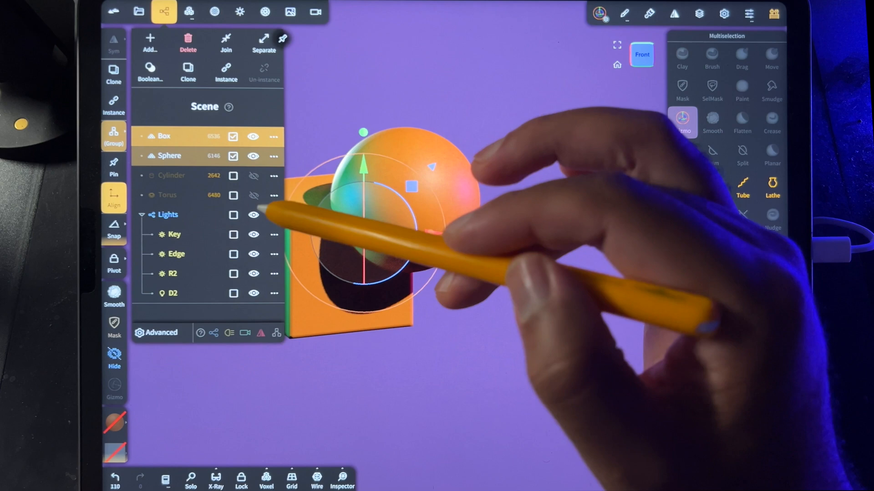
Hide the sphere as the cutter and subtract it from the box with Boolean
click(253, 156)
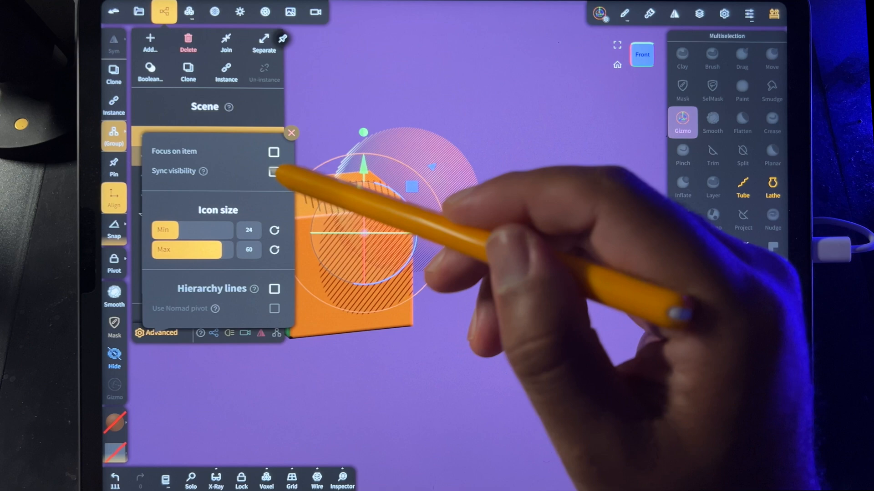
click(291, 133)
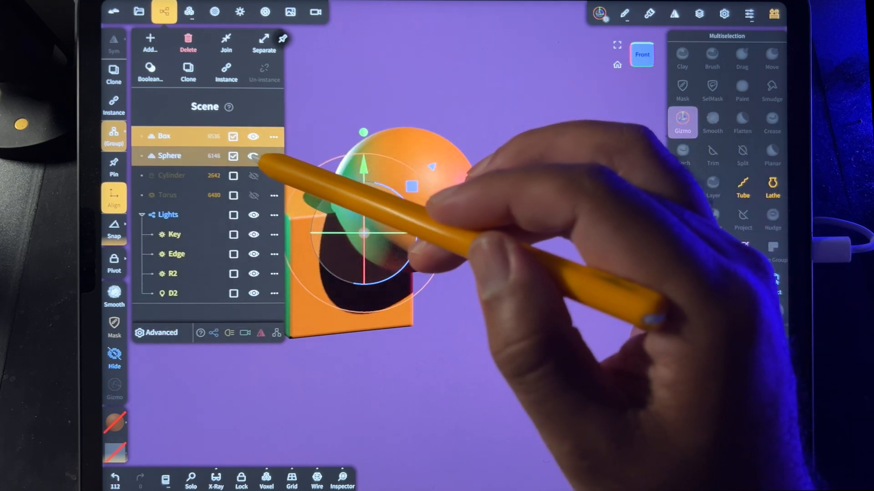
click(253, 156)
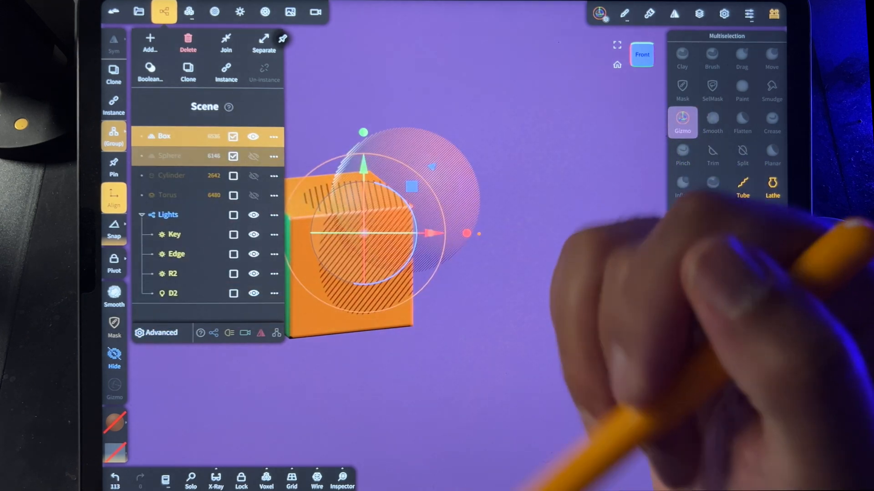
click(149, 71)
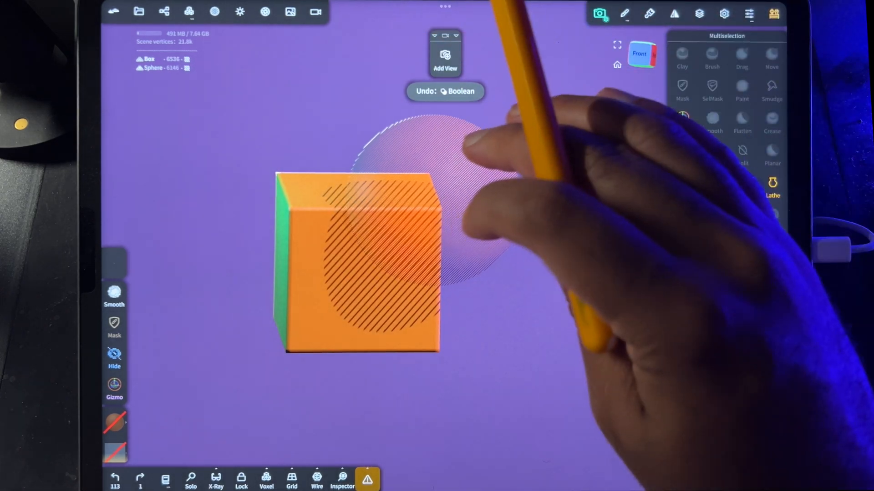
Intersect the hidden box and sphere, undo, show both again and bring up the Voxel merge options
click(164, 12)
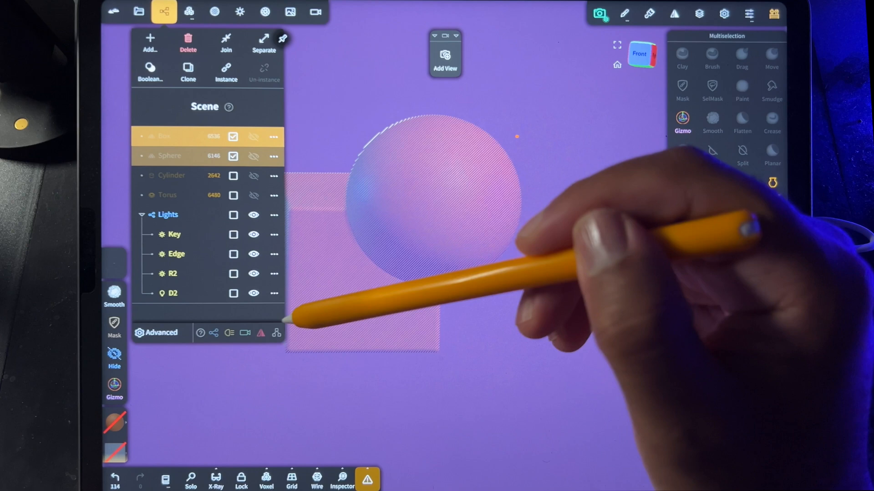
click(149, 71)
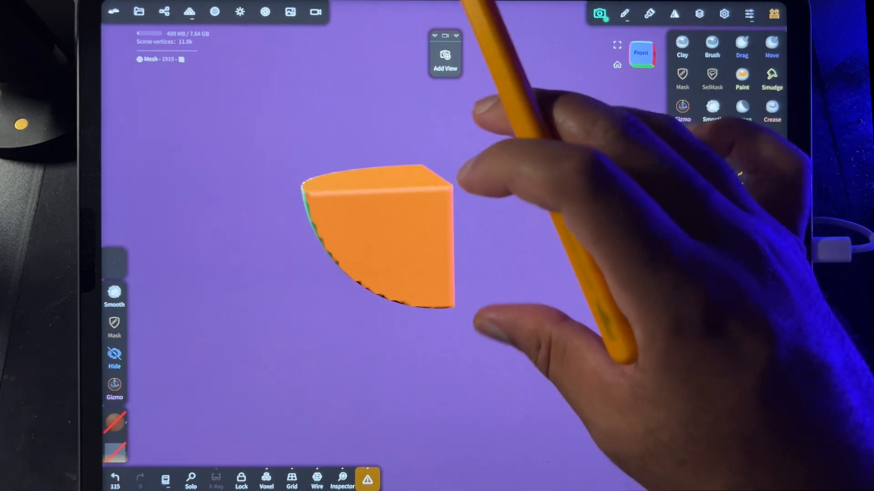
click(163, 12)
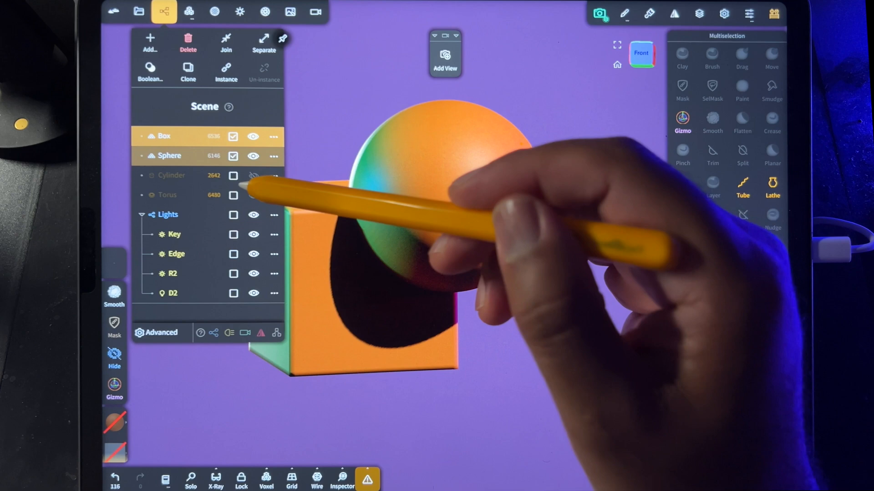
click(149, 71)
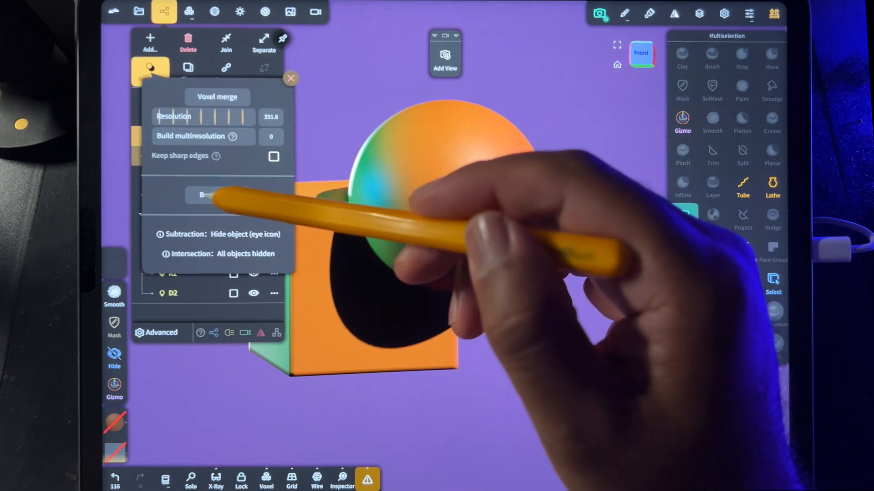